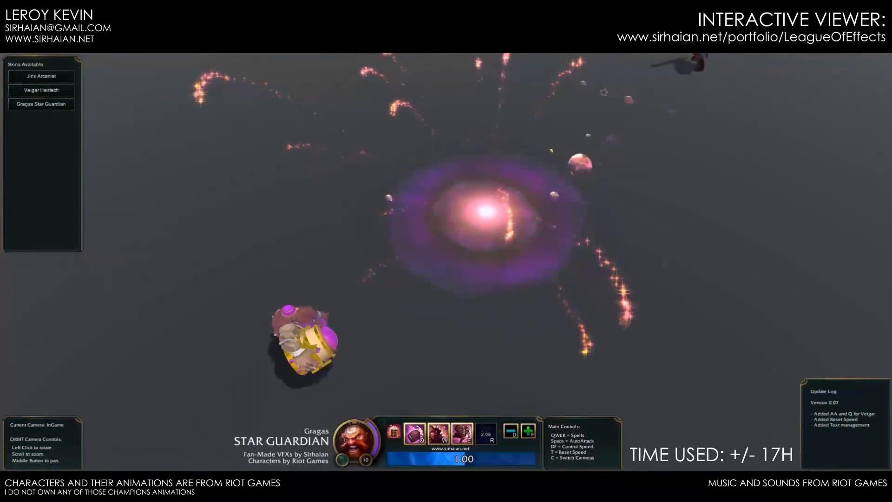
Scroll the free training page past Photoshop for VFX to the Adobe Animate and Toon Boom Harmony intros
{"action": "left_click", "coordinate": [40, 75]}
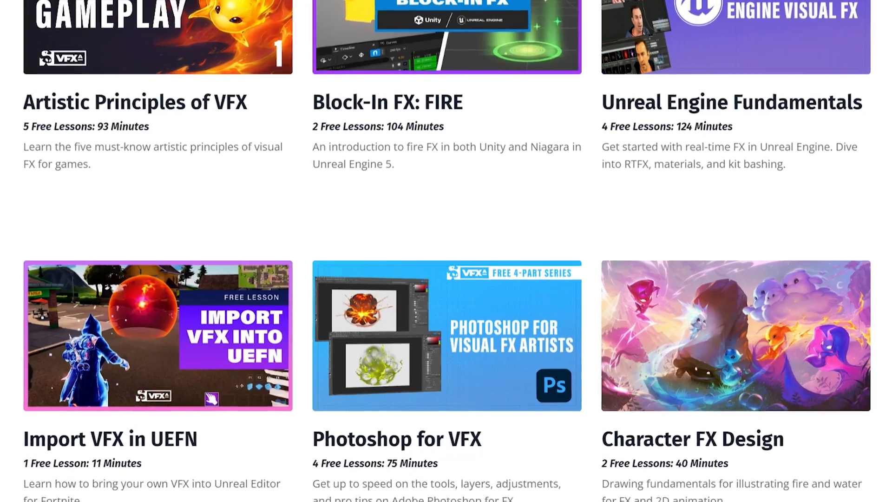
{"action": "scroll", "scroll_direction": "down", "scroll_amount": 3}
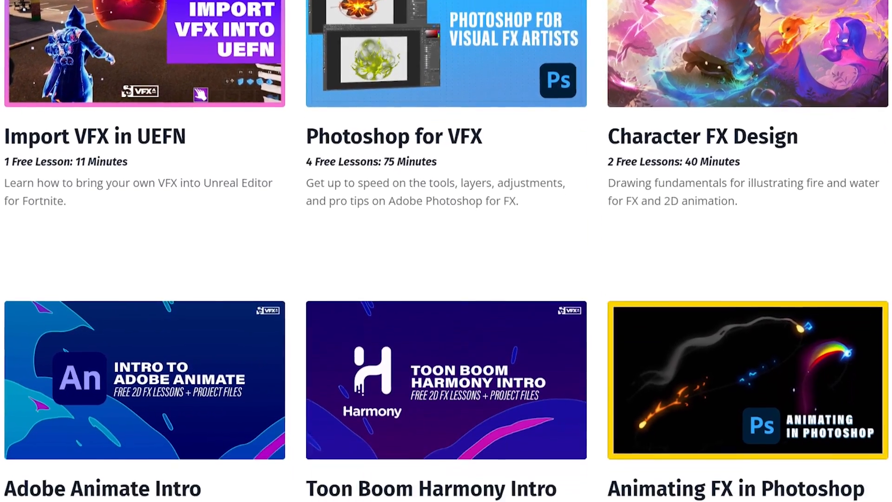